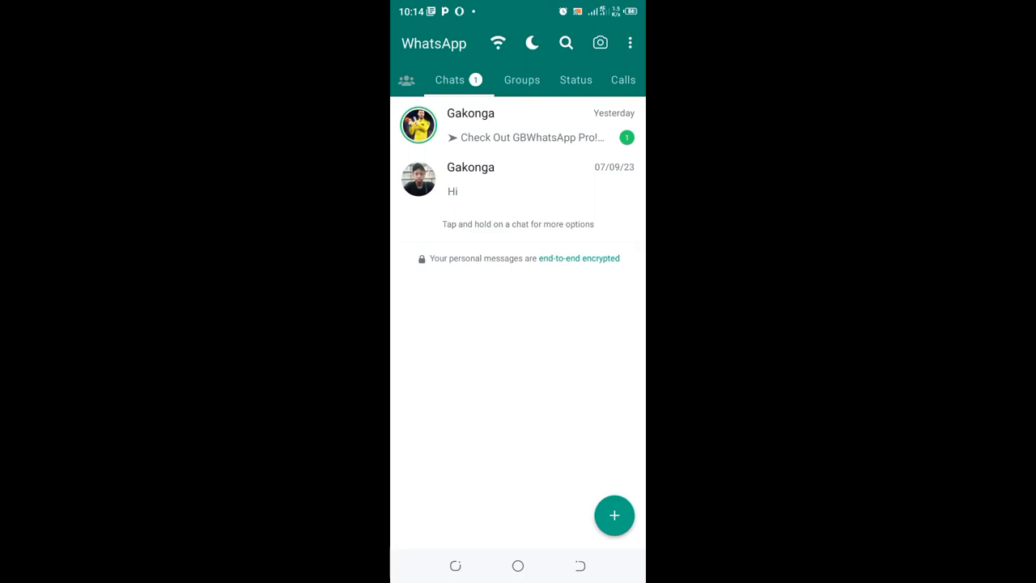
Step: Reach Privacy And Security via the three-dot menu's GBSettings entry
{"action": "left_click", "coordinate": [630, 42]}
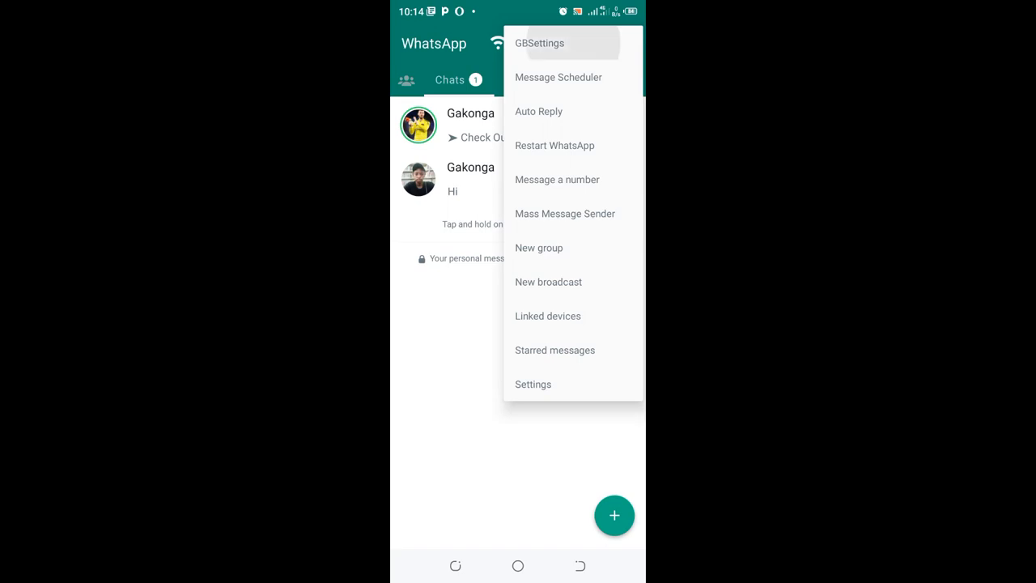
{"action": "left_click", "coordinate": [533, 384]}
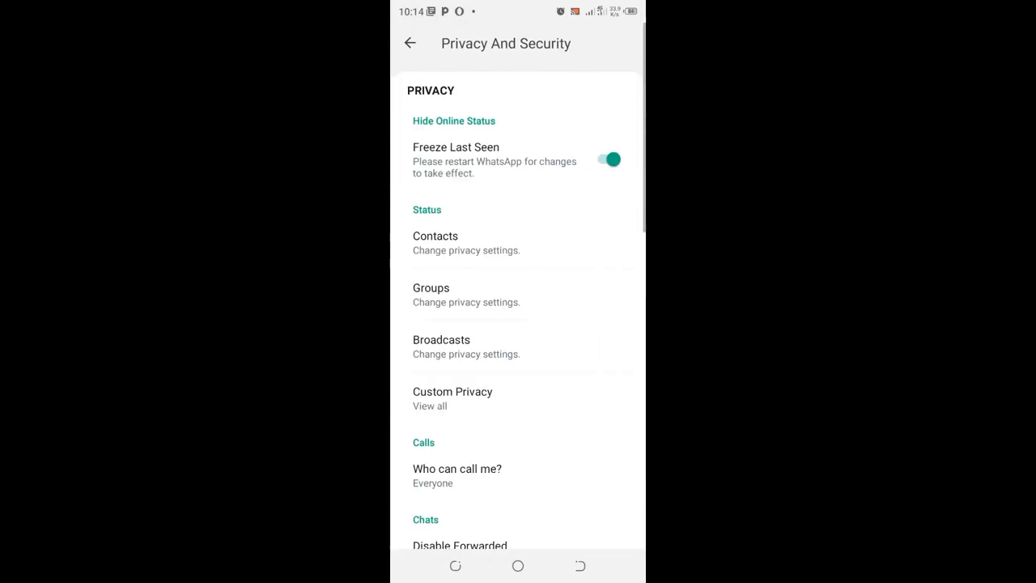
{"action": "scroll", "scroll_direction": "down", "scroll_amount": 3}
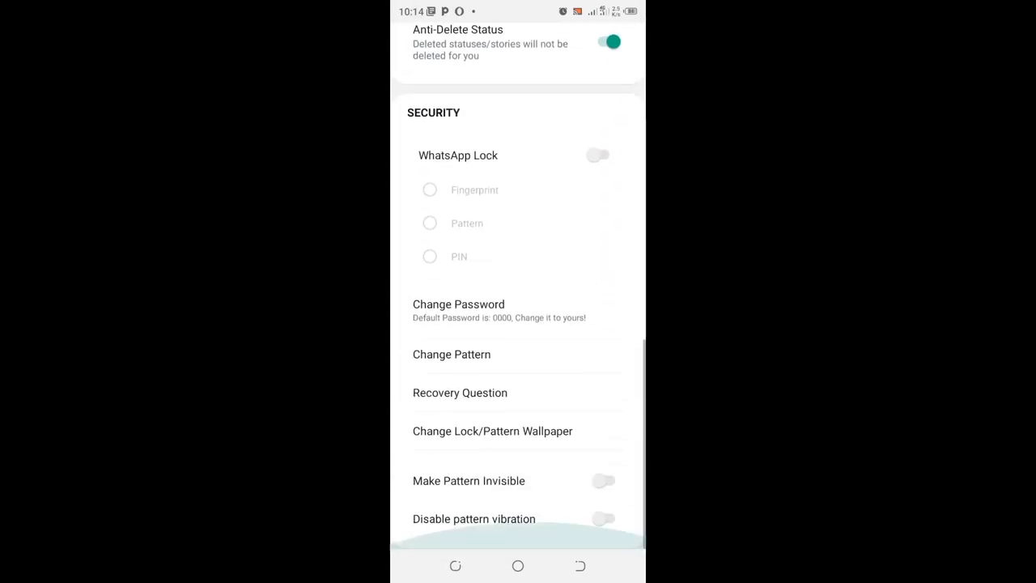
{"action": "left_click", "coordinate": [460, 394]}
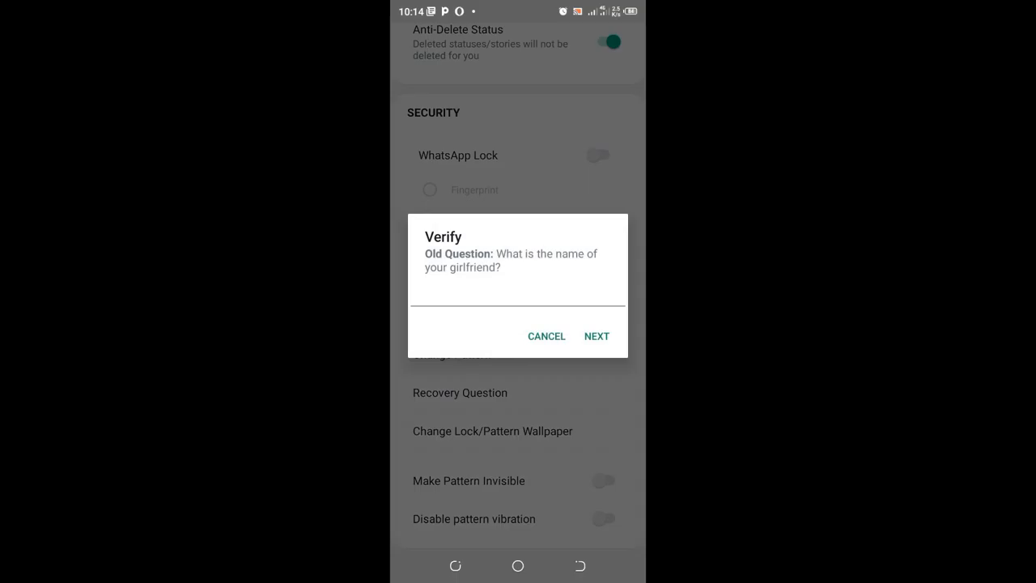
{"action": "left_click", "coordinate": [518, 306]}
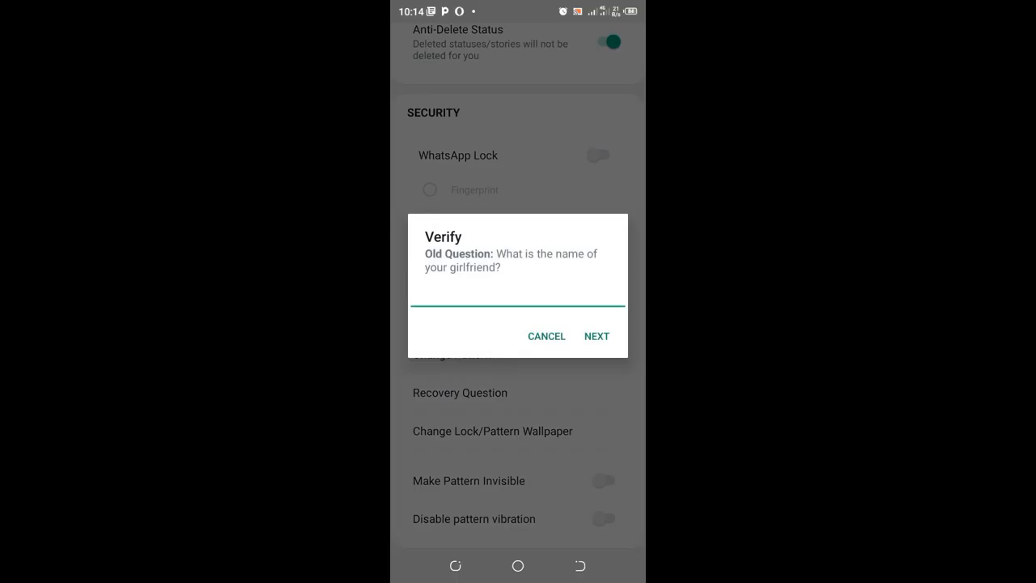
{"action": "left_click", "coordinate": [518, 315]}
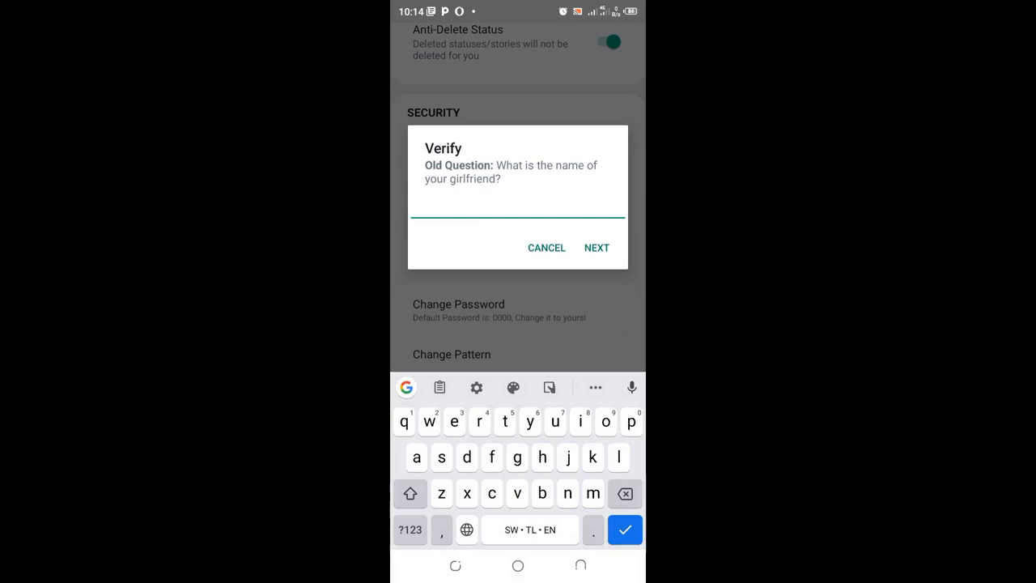
{"action": "left_click", "coordinate": [410, 529]}
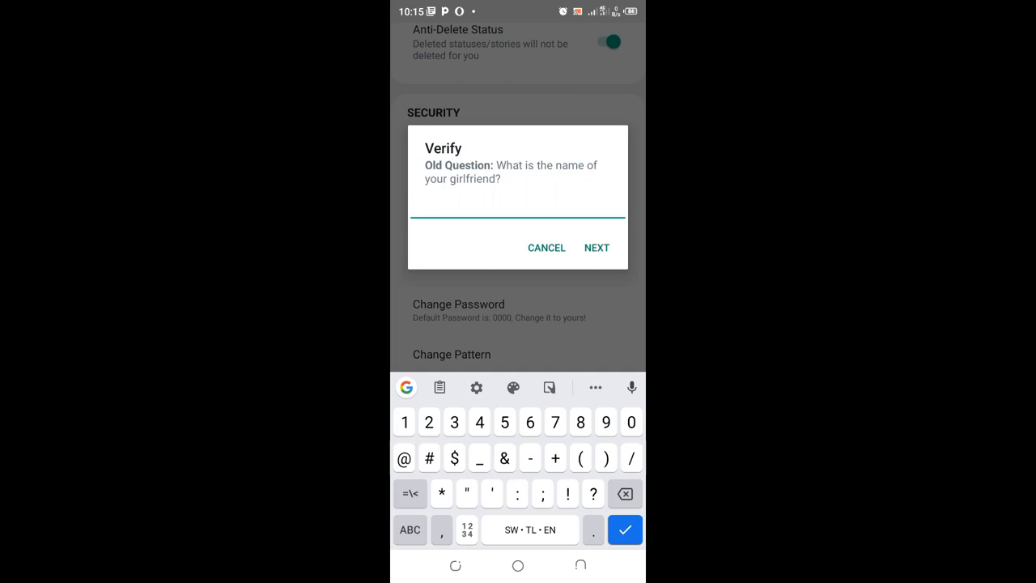
{"action": "left_click", "coordinate": [409, 531]}
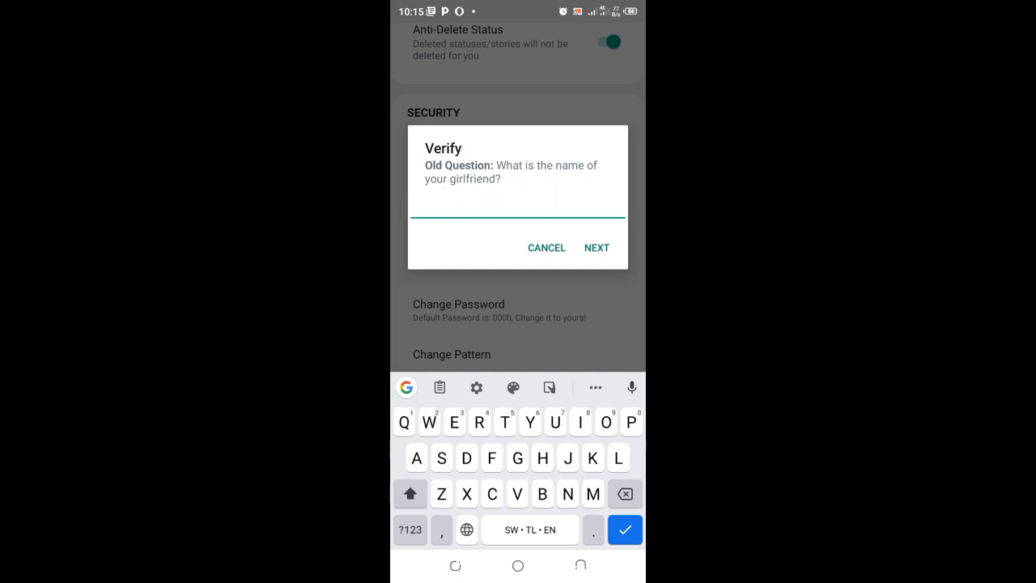
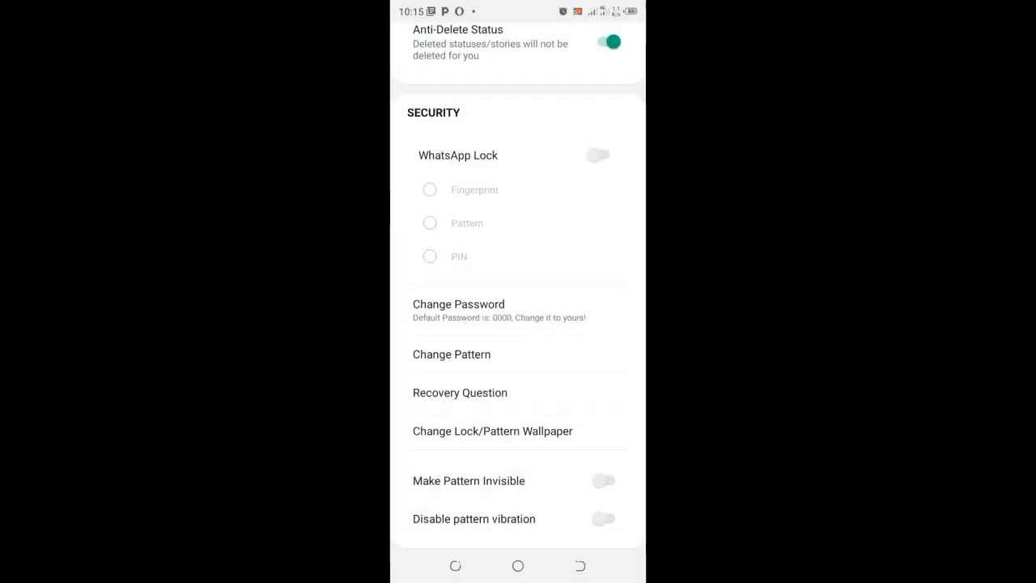
Step: Re-enter the old answer and confirm it with Next to reach the new-question form
{"action": "left_click", "coordinate": [460, 394]}
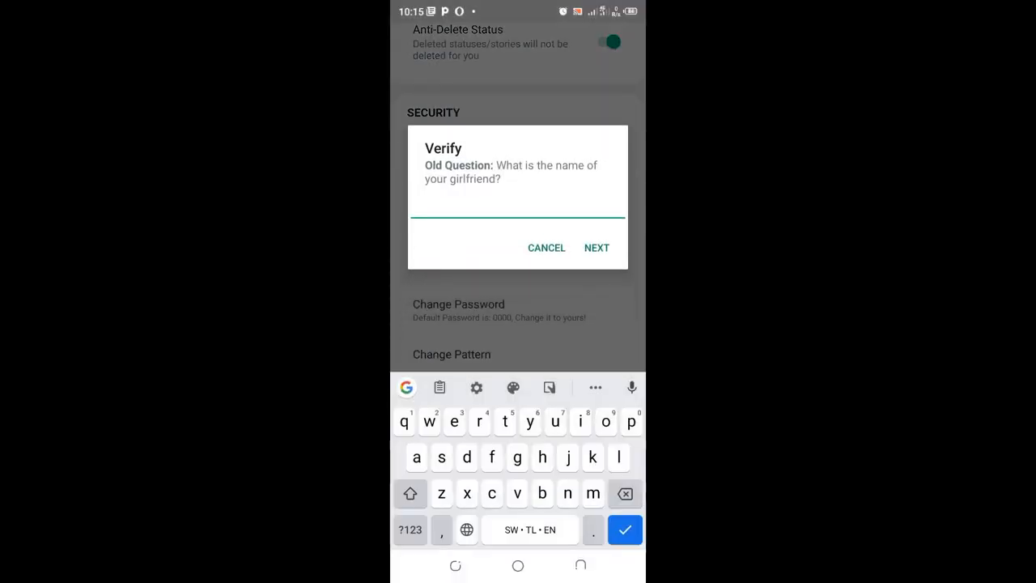
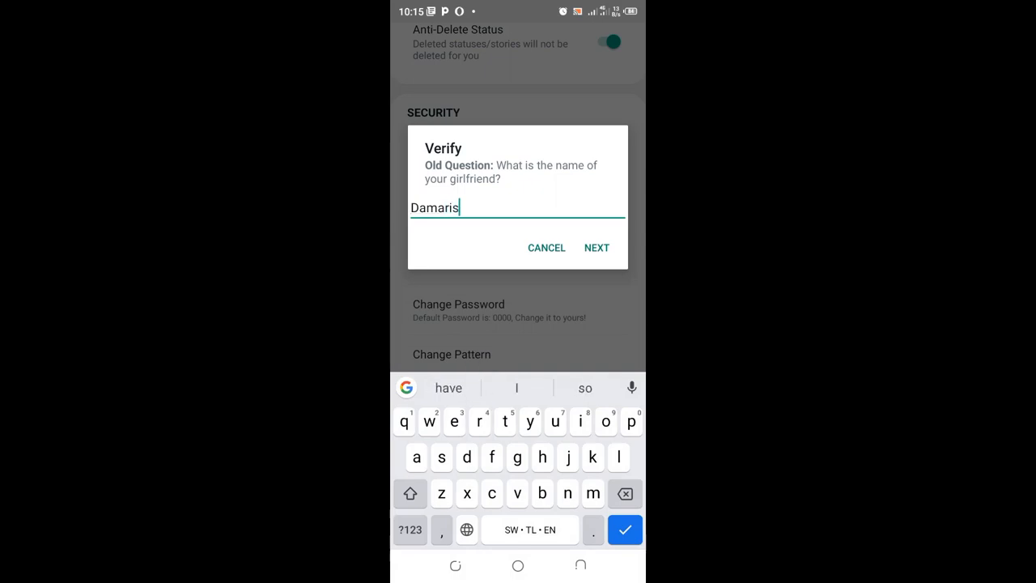
{"action": "left_click", "coordinate": [596, 248]}
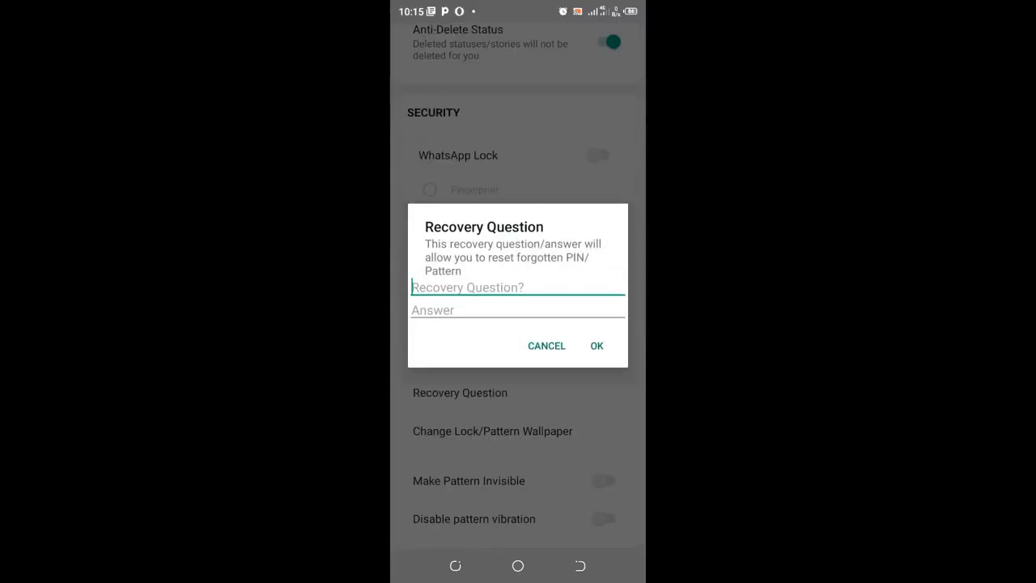
{"action": "left_click", "coordinate": [516, 311]}
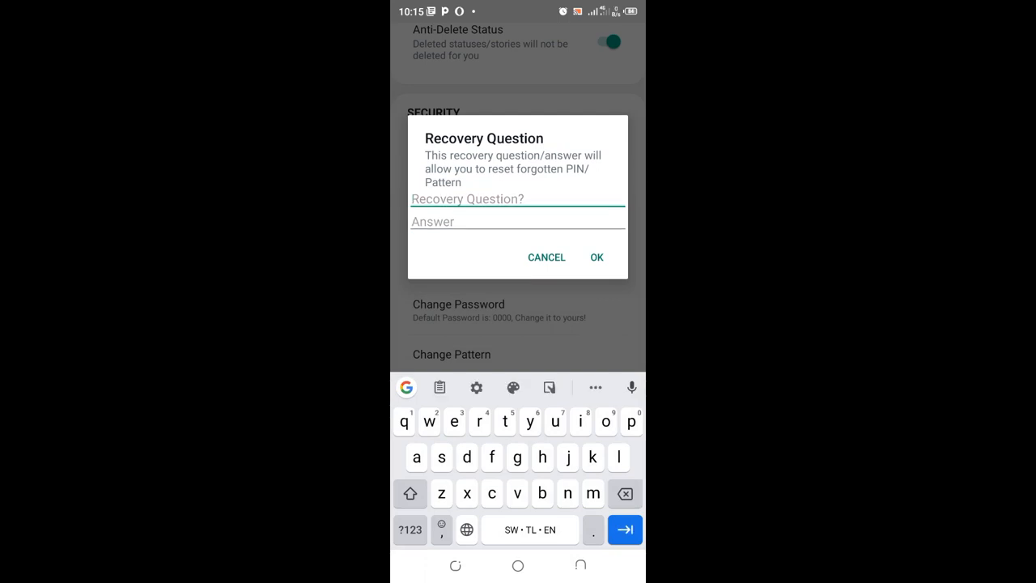
{"action": "type", "text": "Wh"}
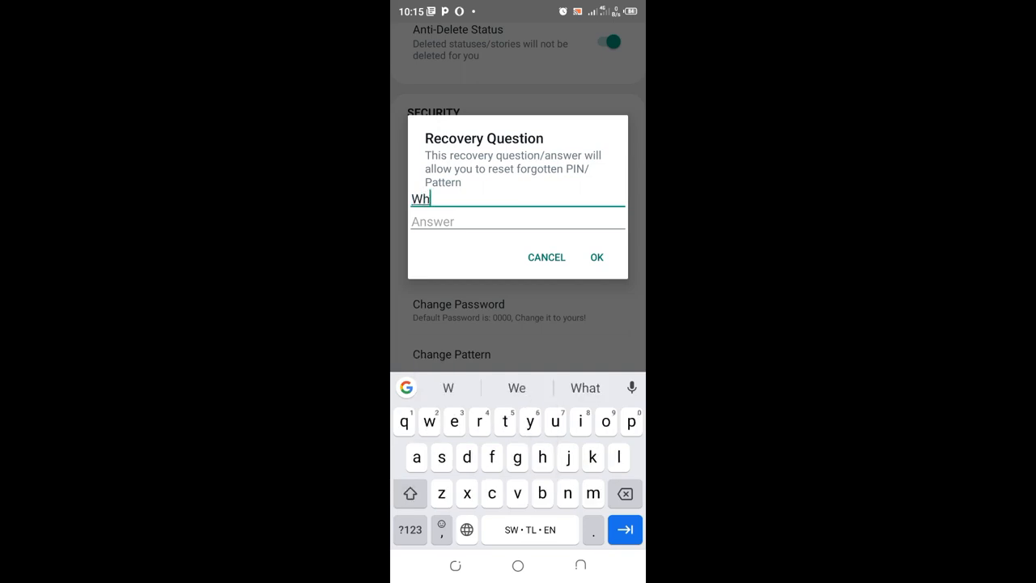
{"action": "type", "text": "at i"}
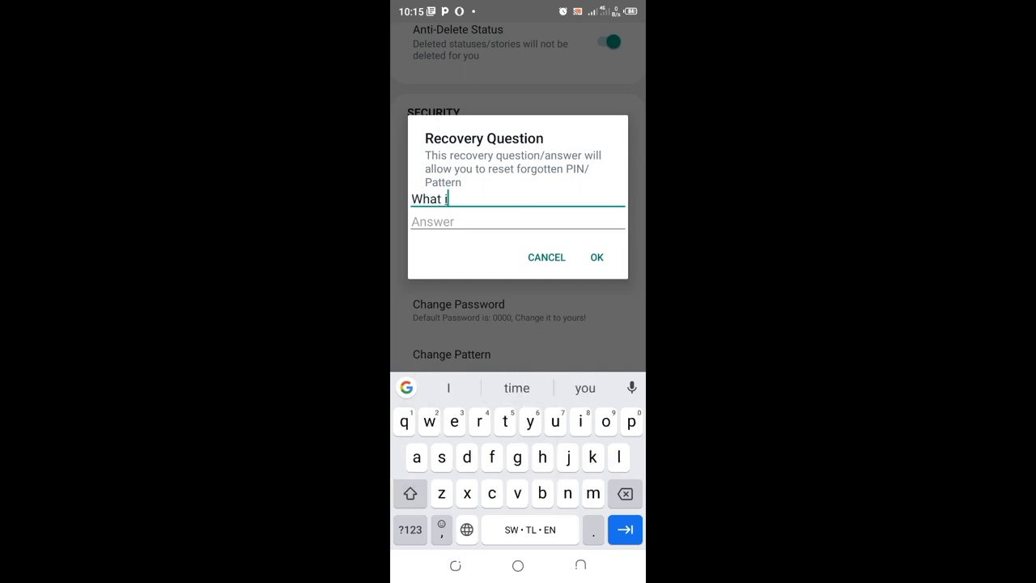
{"action": "type", "text": "sy"}
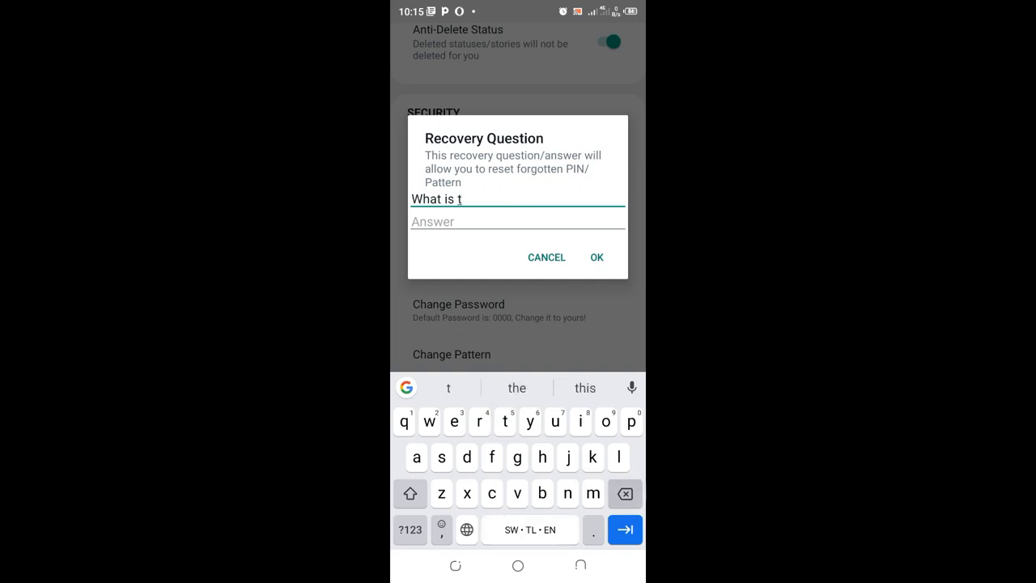
{"action": "type", "text": "your"}
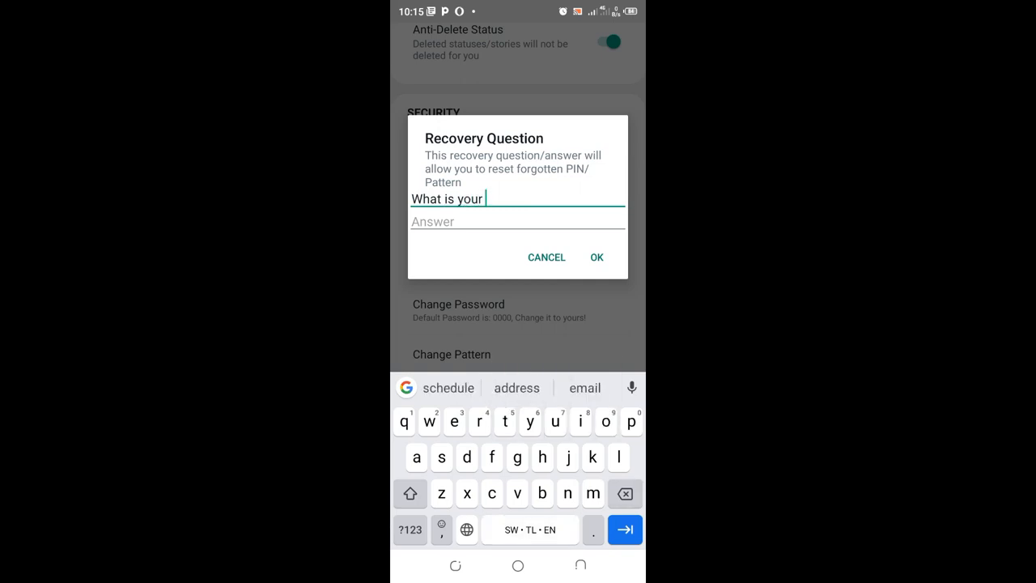
{"action": "type", "text": "favorite"}
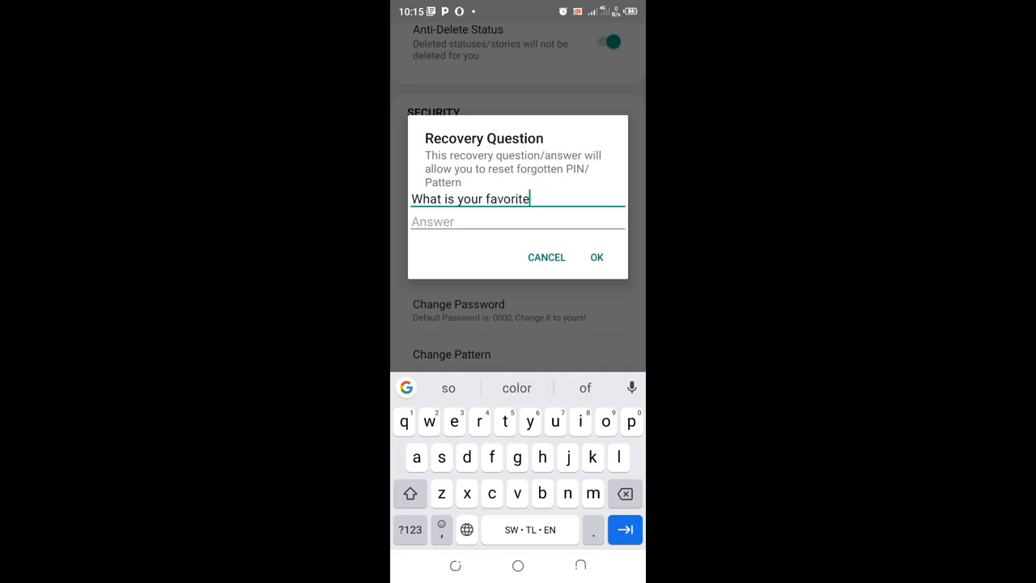
{"action": "type", "text": "co"}
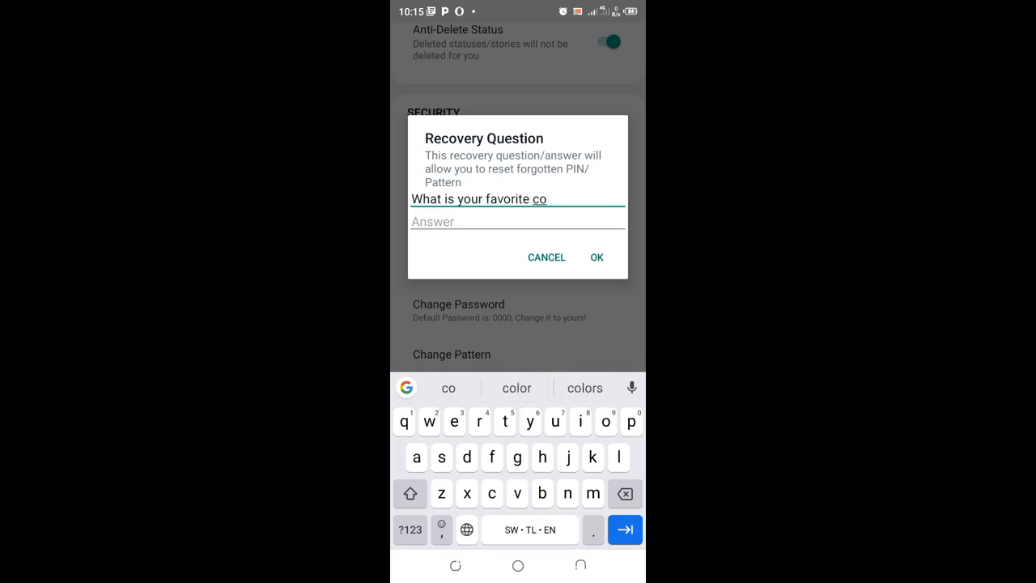
{"action": "type", "text": "untry?"}
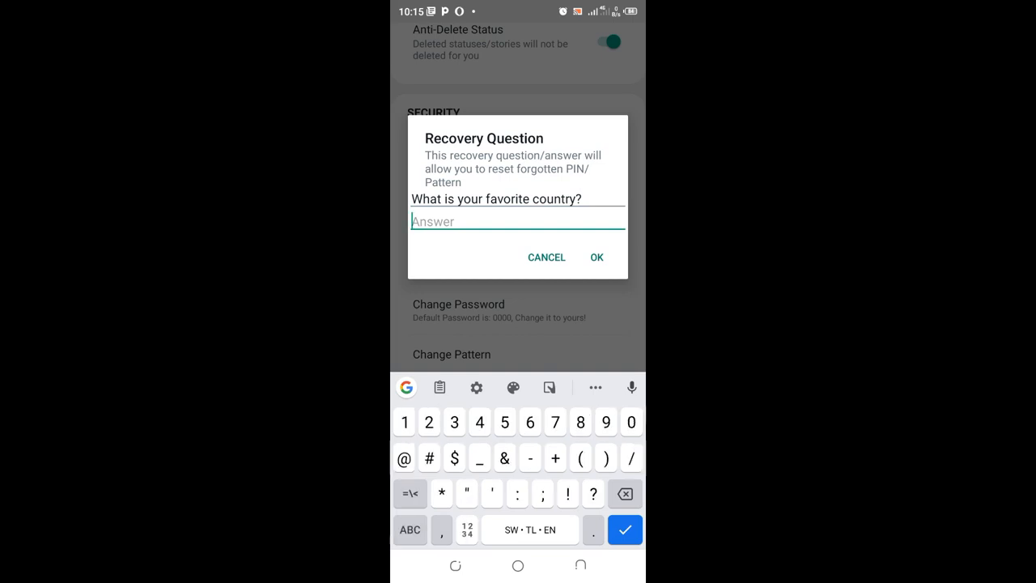
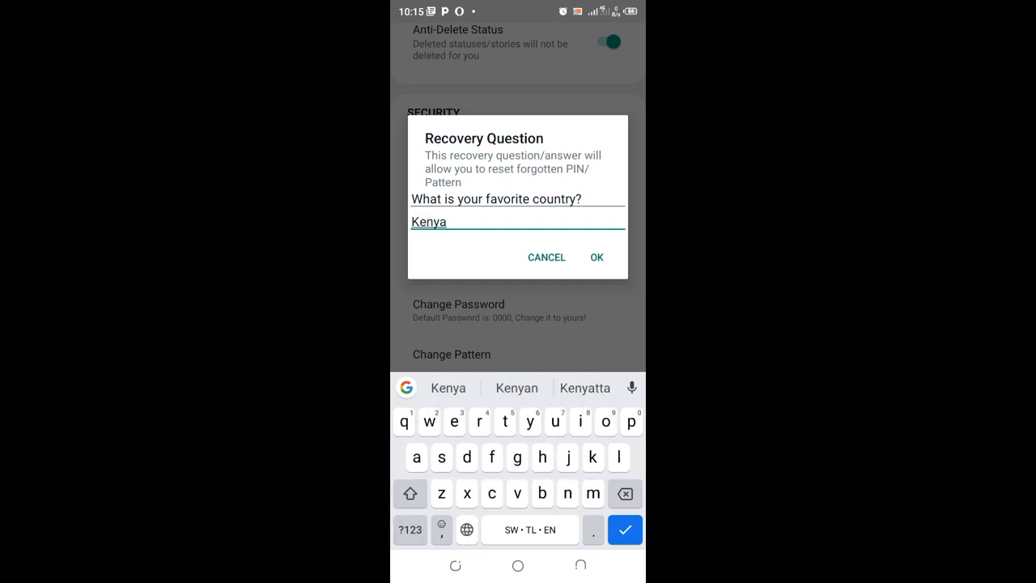
{"action": "left_click", "coordinate": [596, 256]}
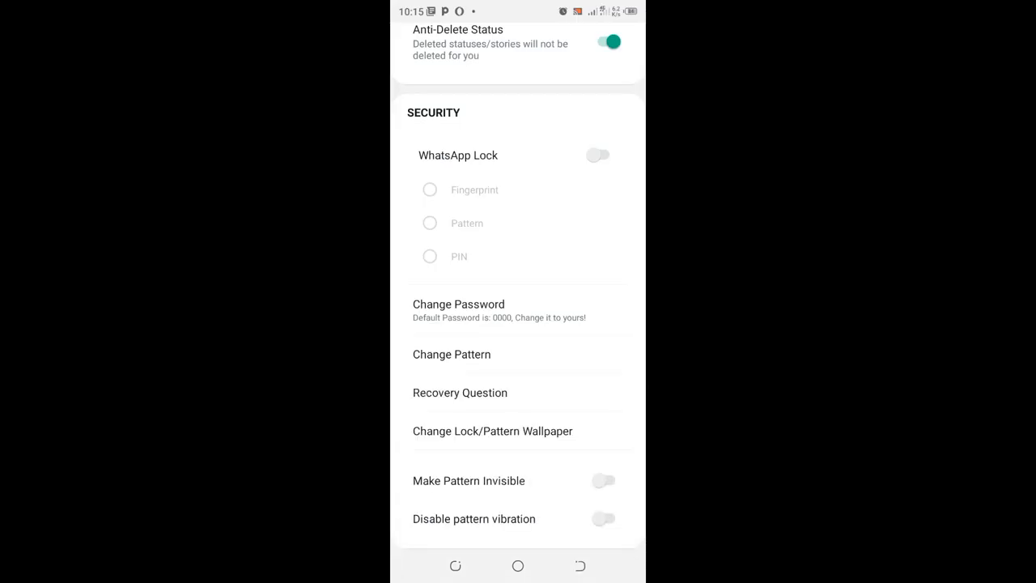
Step: Cancel the Verify prompt, then hide the two selected chats, bringing up the pattern lock
{"action": "left_click", "coordinate": [460, 393]}
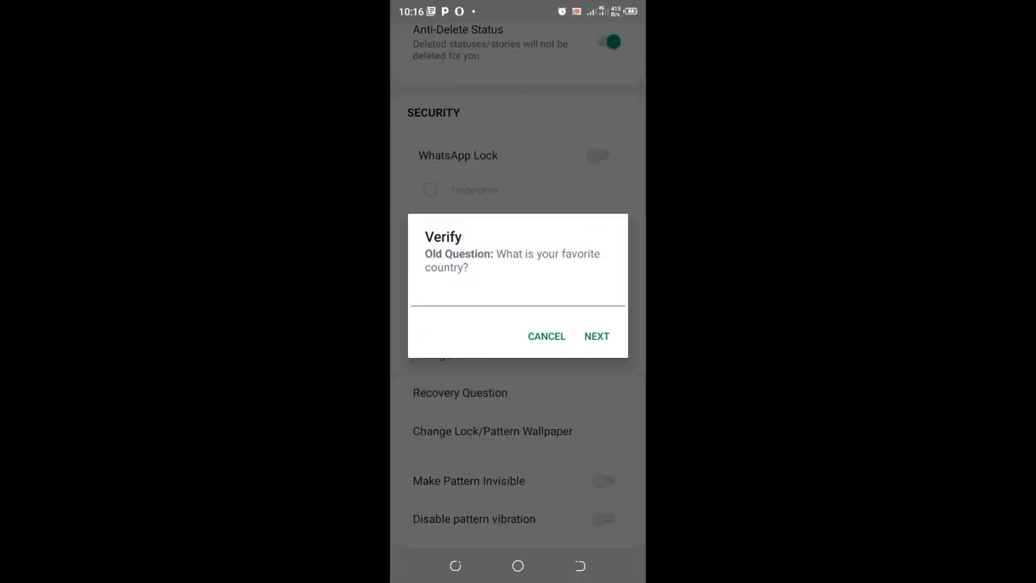
{"action": "left_click", "coordinate": [547, 335]}
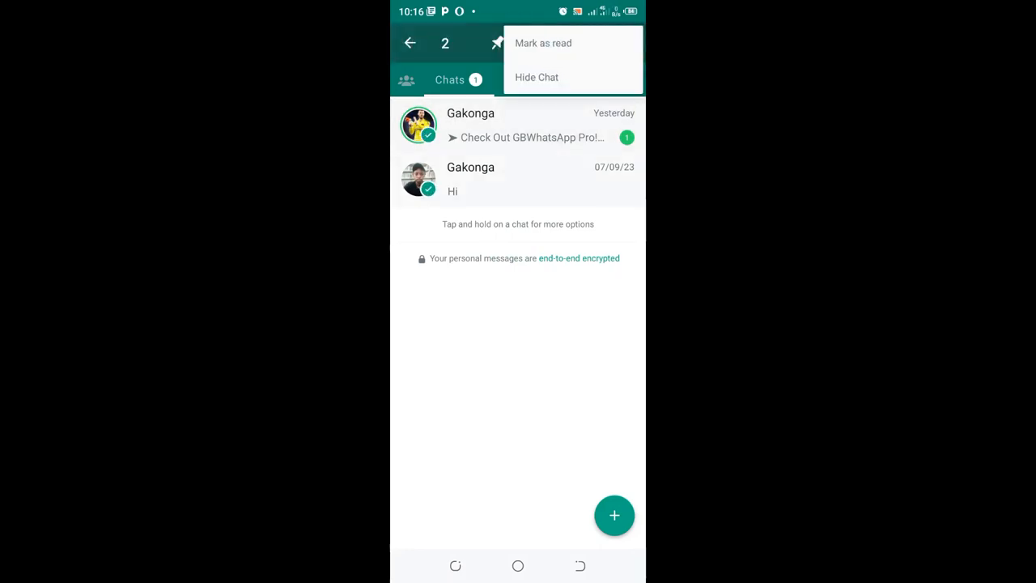
{"action": "left_click", "coordinate": [536, 78]}
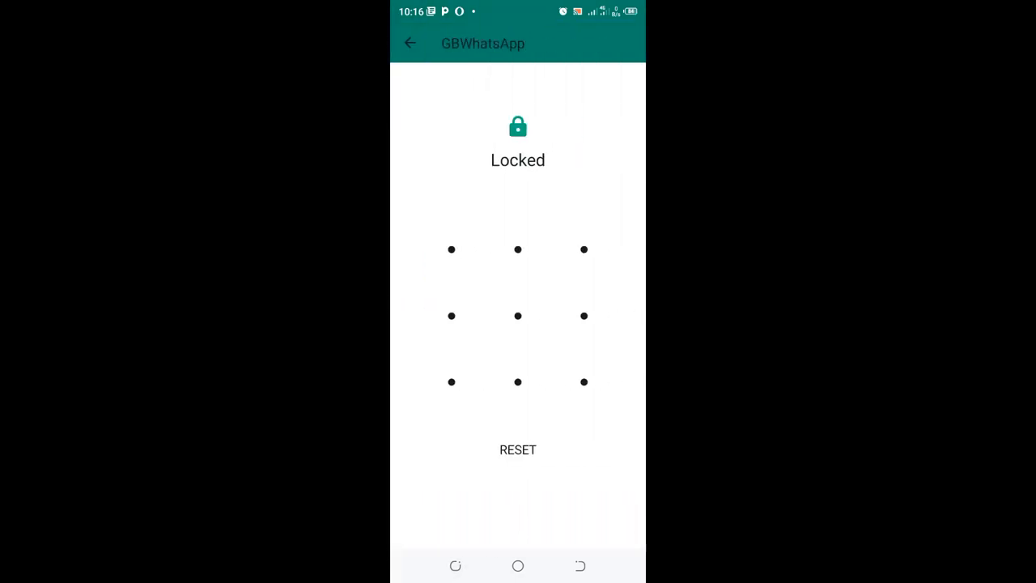
{"action": "left_click", "coordinate": [518, 450]}
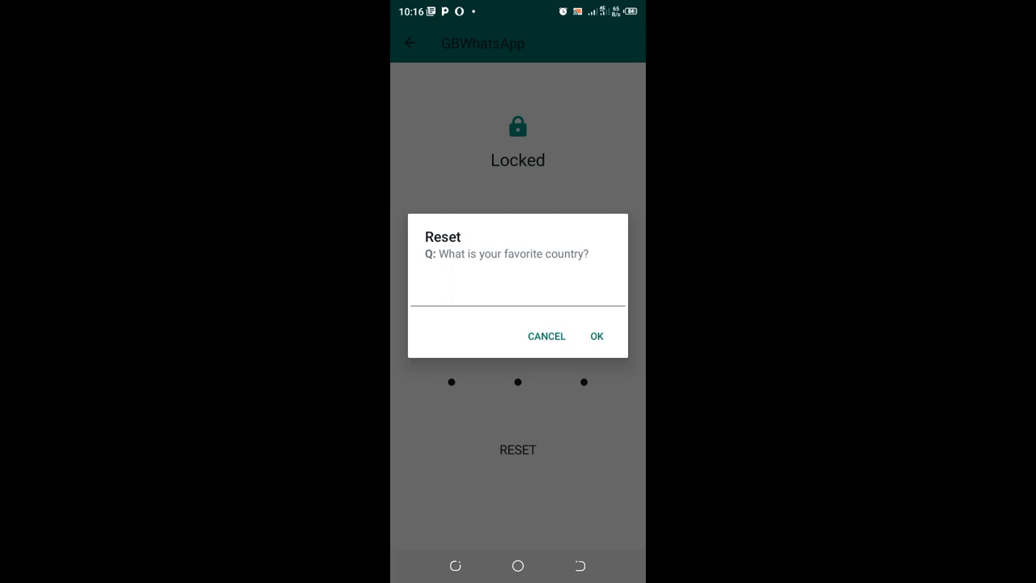
{"action": "left_click", "coordinate": [518, 304]}
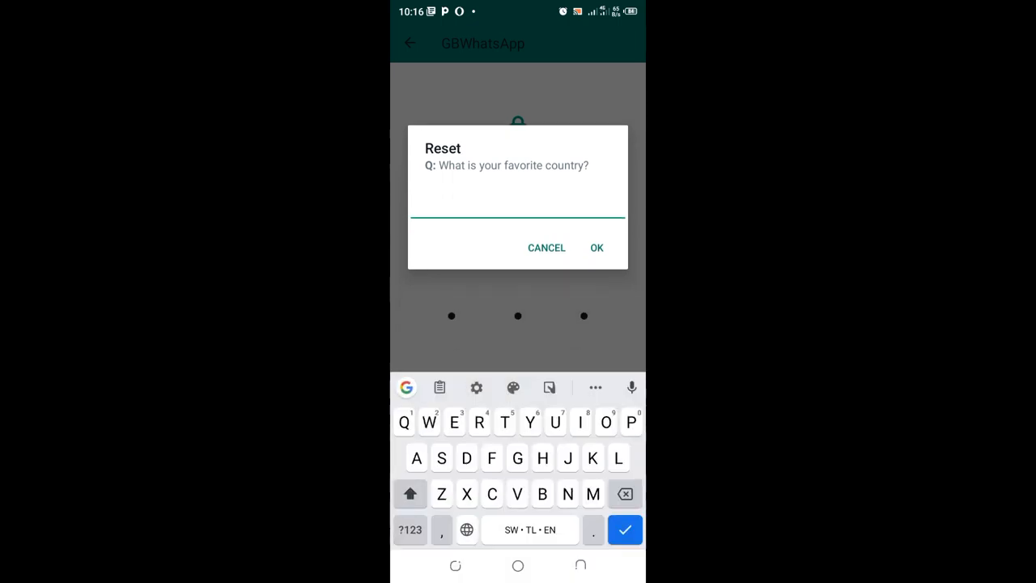
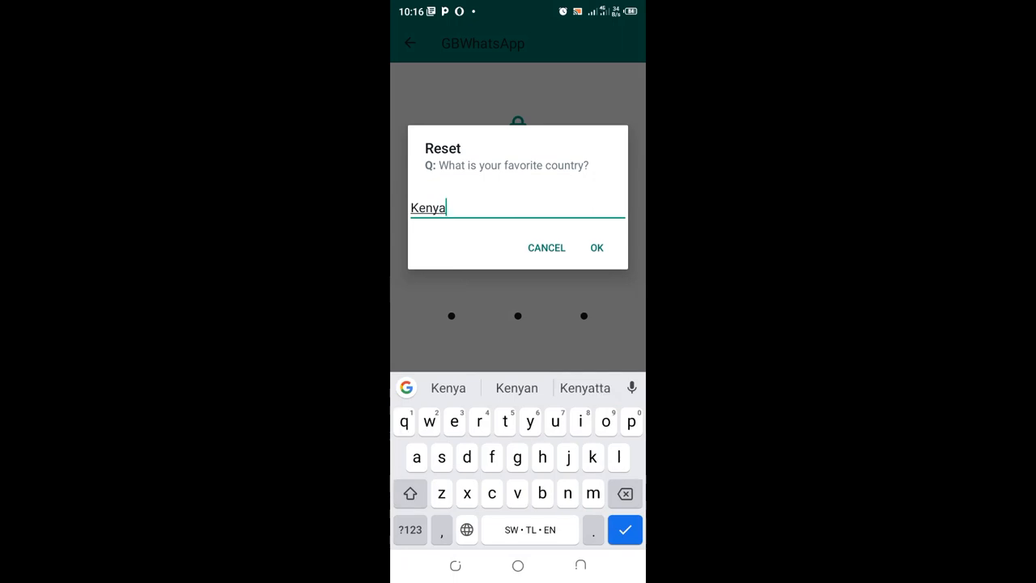
{"action": "left_click", "coordinate": [596, 247]}
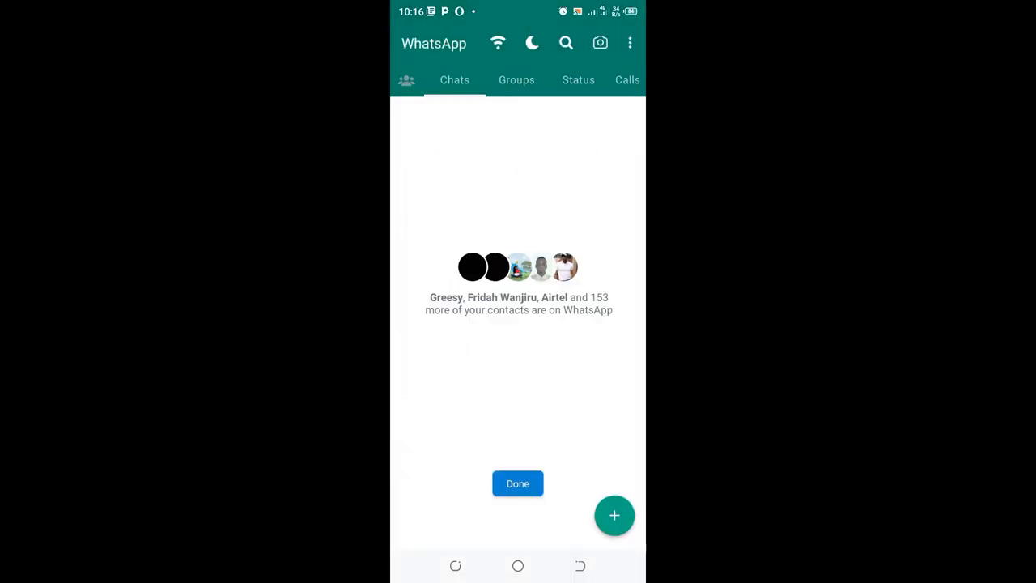
{"action": "left_click", "coordinate": [518, 483]}
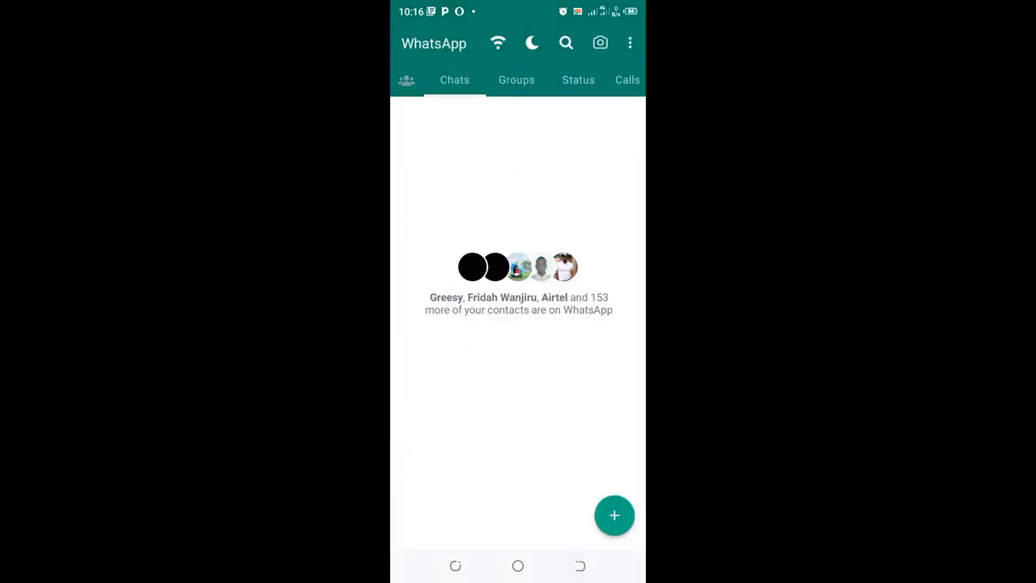